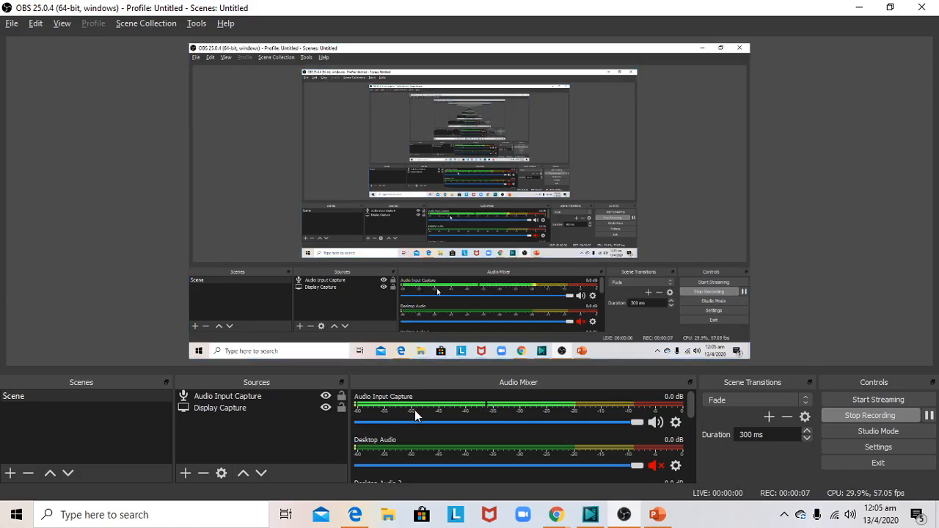
mouse_move(484, 414)
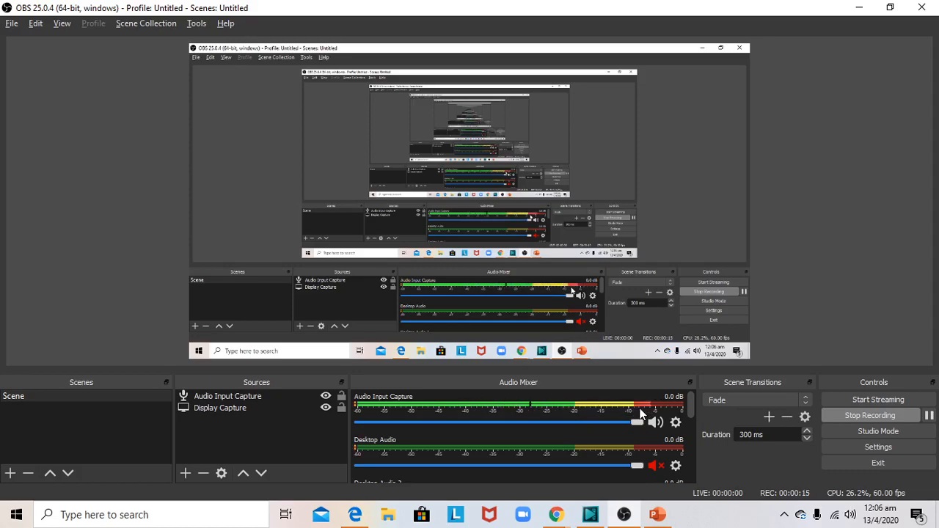
mouse_move(818, 521)
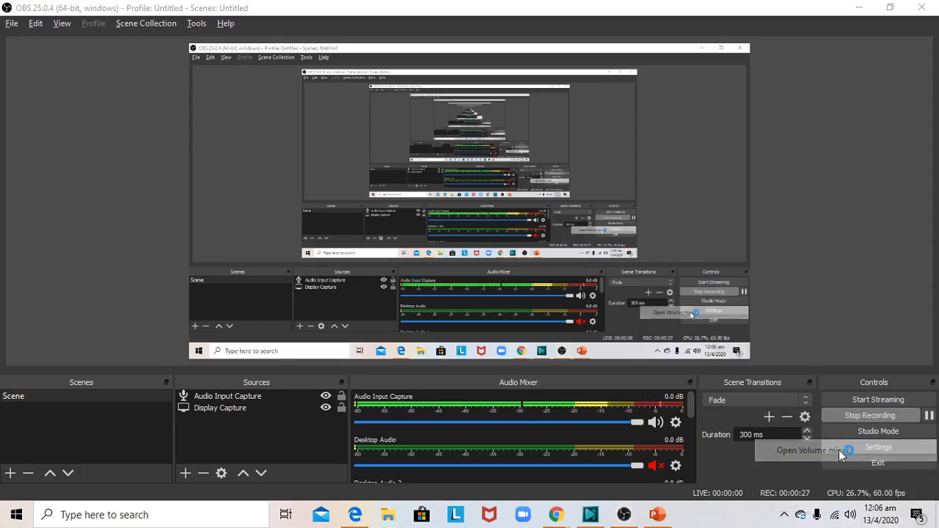
left_click(810, 449)
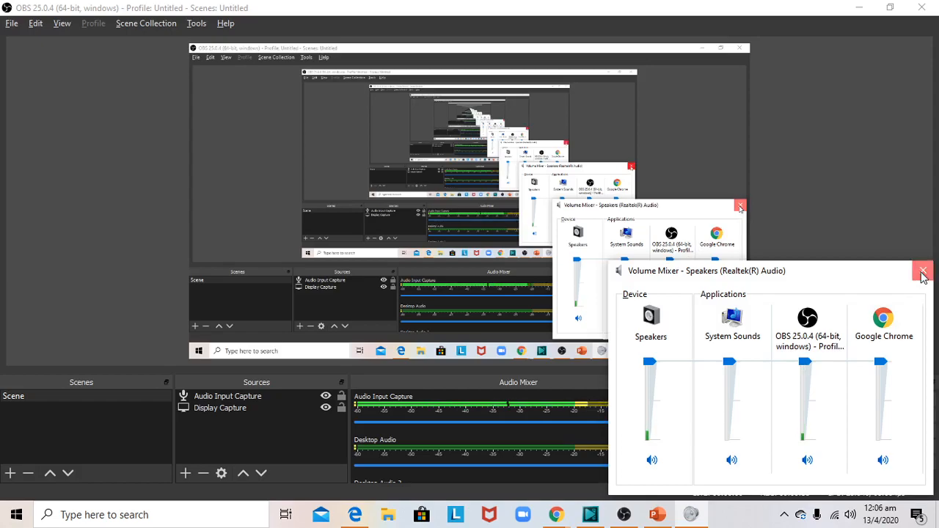
left_click(922, 270)
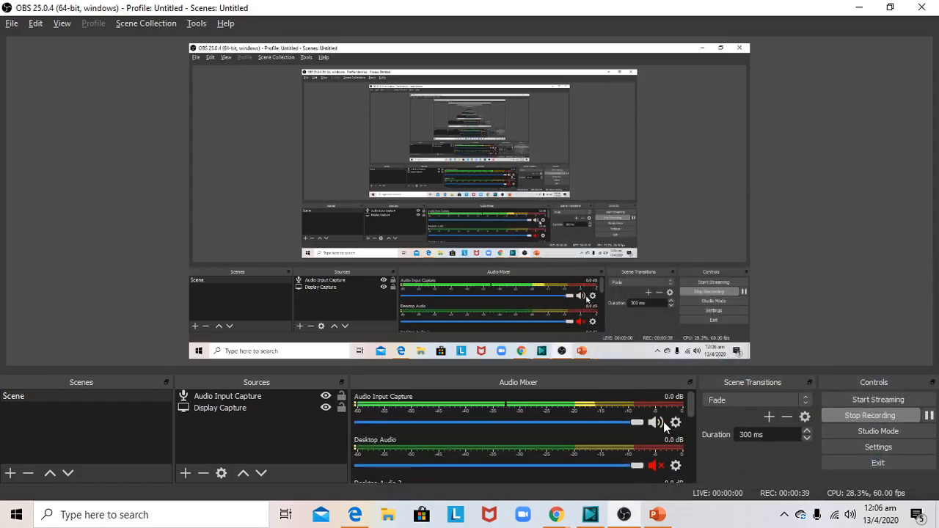
left_click(653, 422)
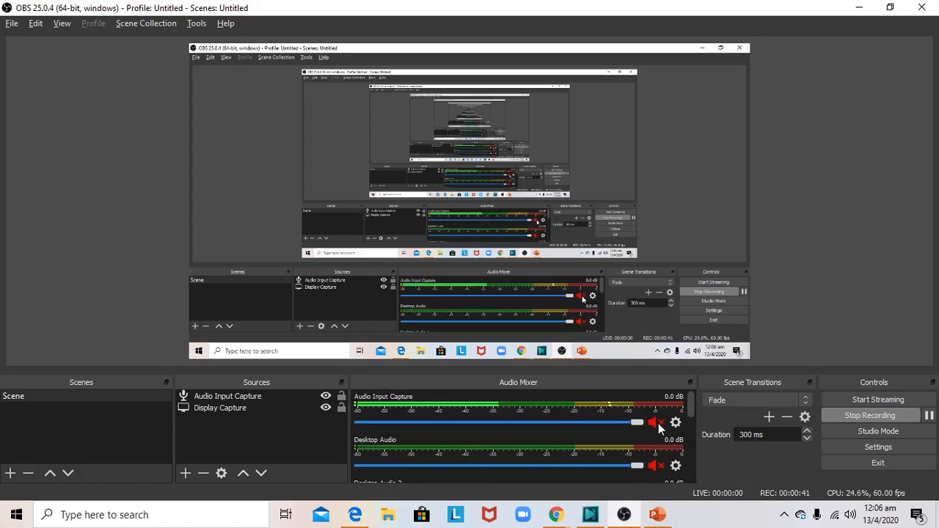
left_click(652, 423)
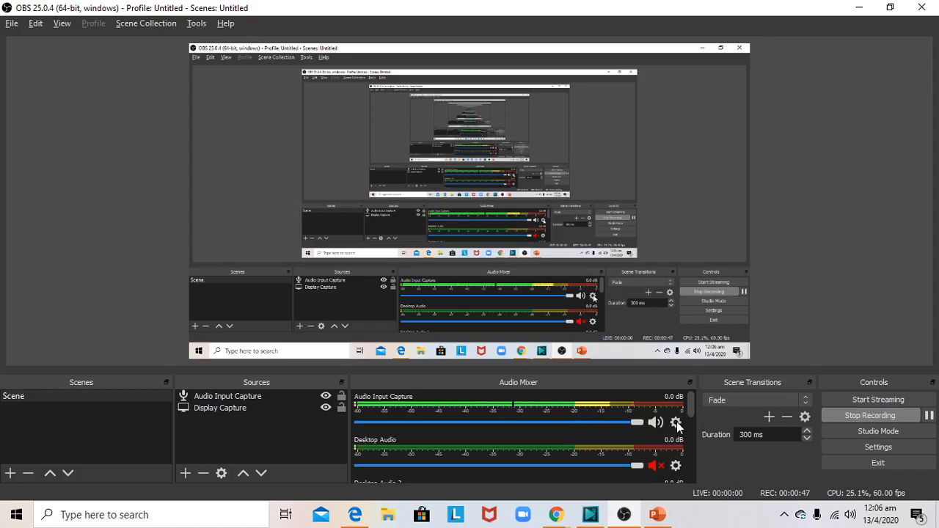
left_click(675, 423)
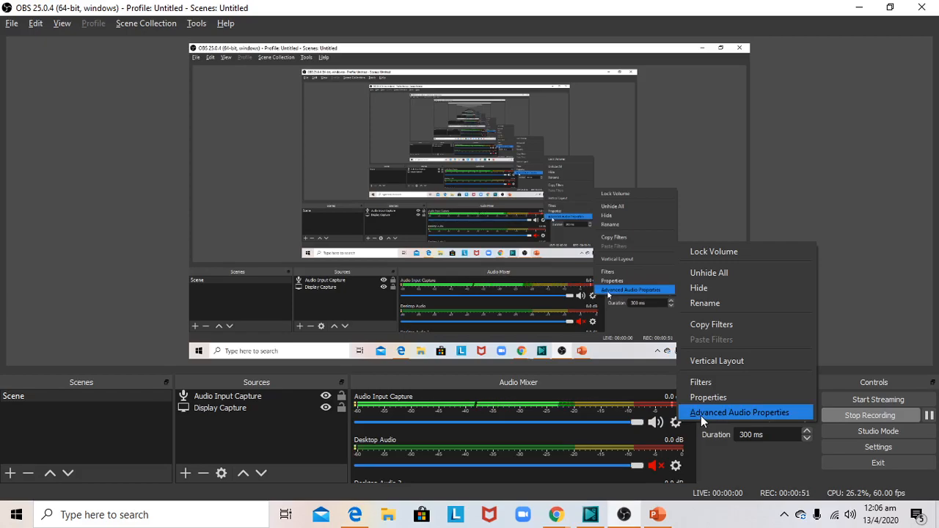
left_click(740, 411)
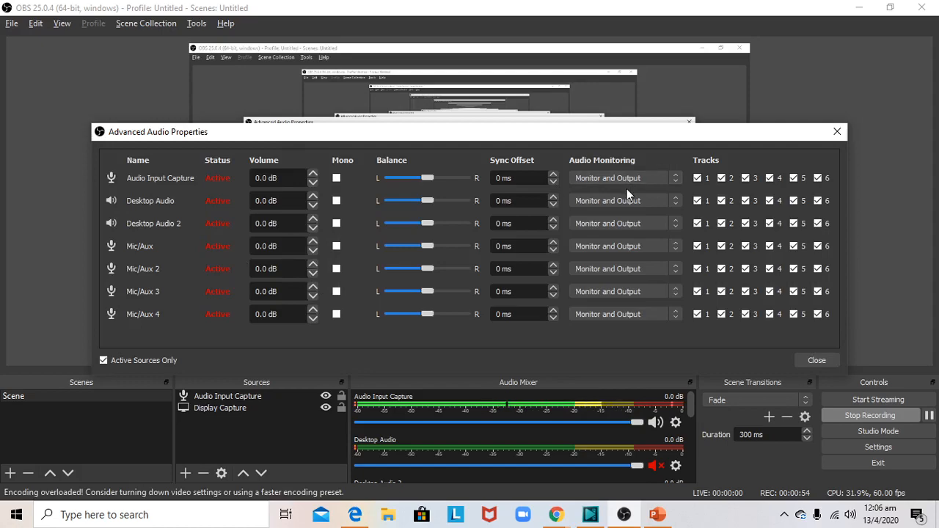
mouse_move(629, 304)
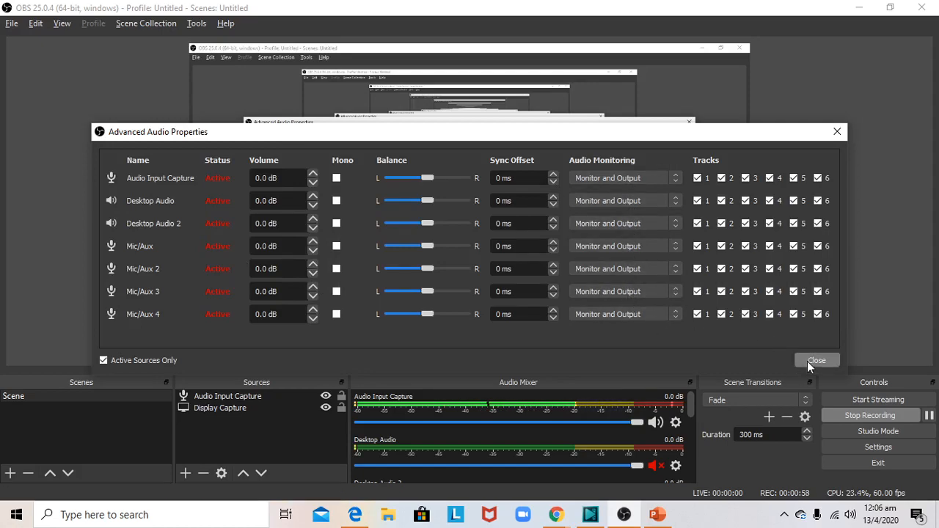
left_click(816, 361)
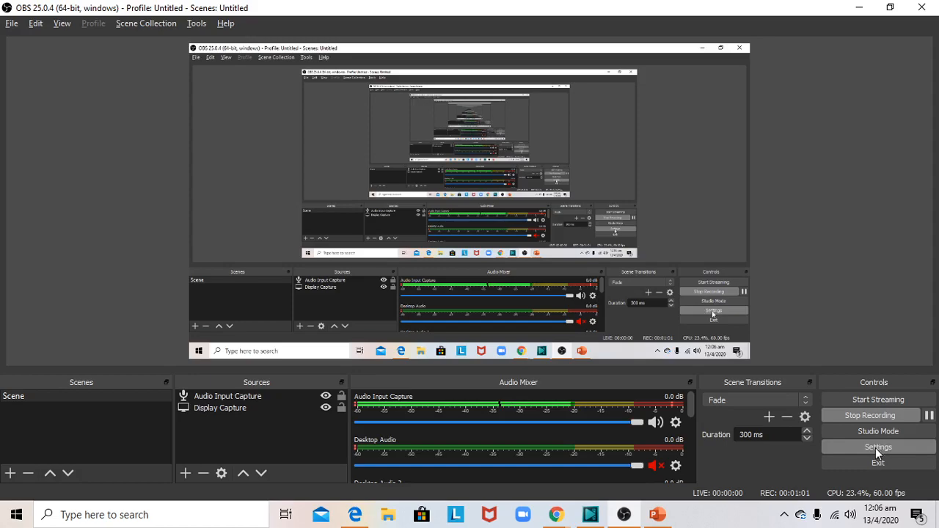
mouse_move(835, 452)
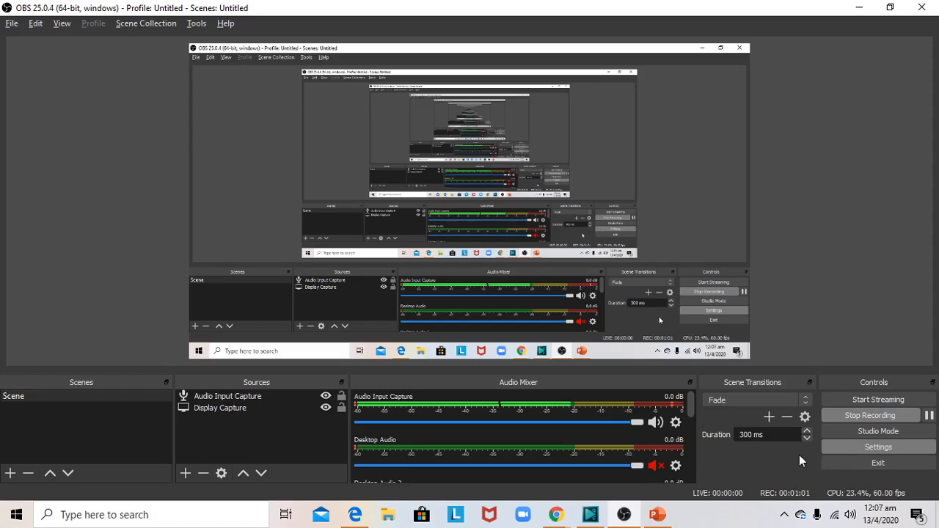
Review the desktop and microphone devices assigned in OBS's Audio settings, then leave OBS for Windows
left_click(878, 446)
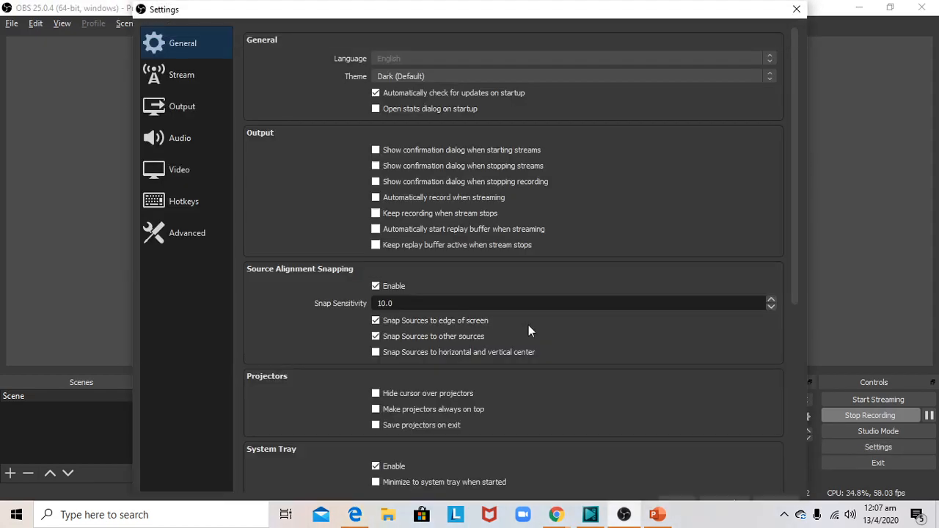
left_click(179, 138)
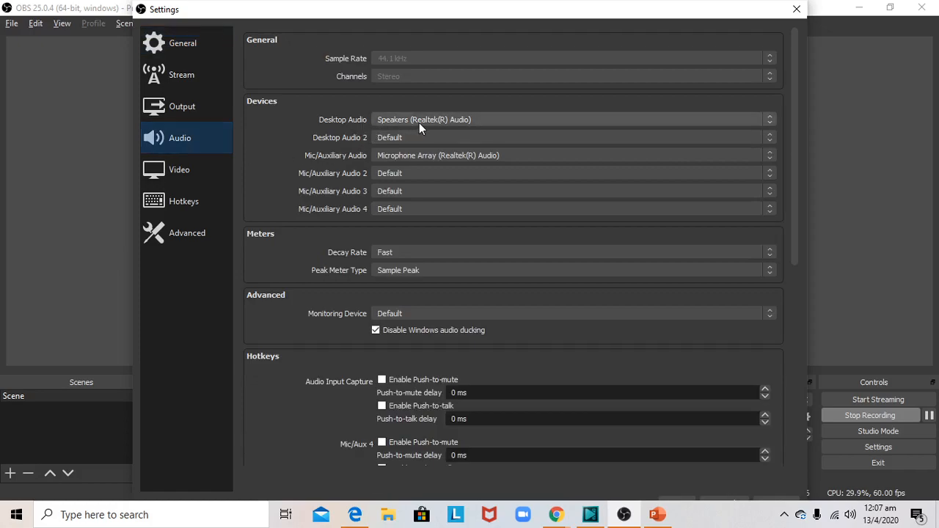
mouse_move(428, 126)
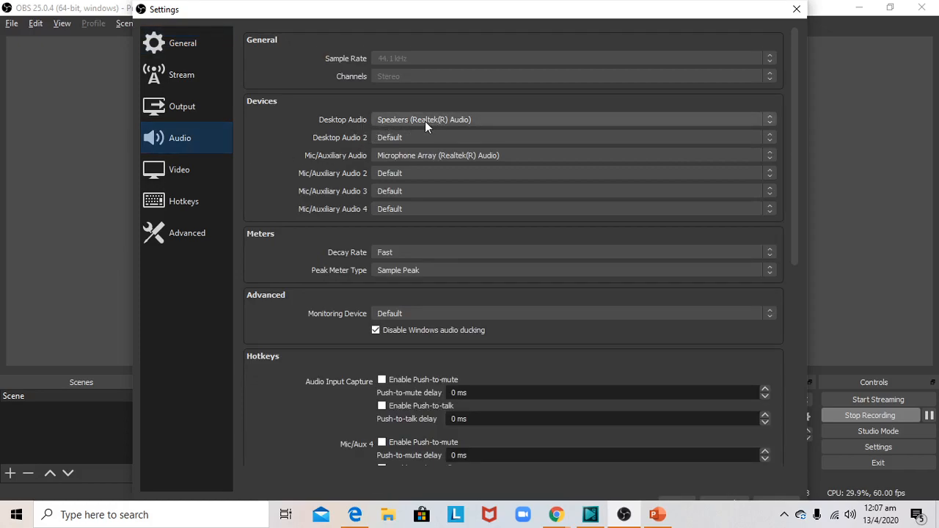
mouse_move(396, 161)
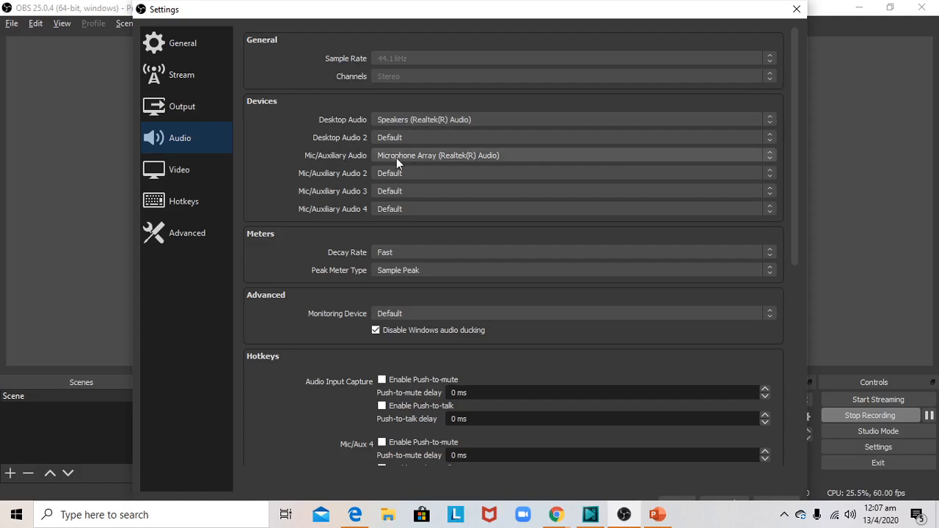
mouse_move(486, 164)
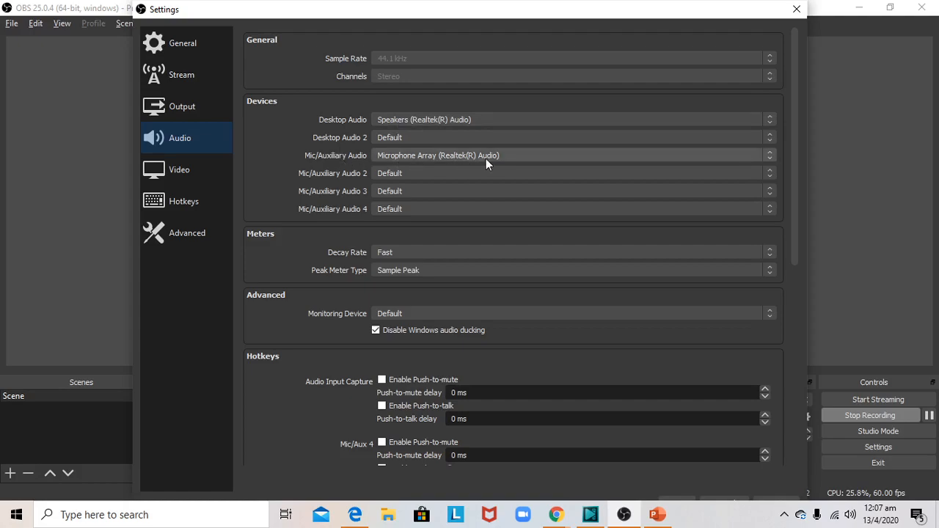
mouse_move(379, 164)
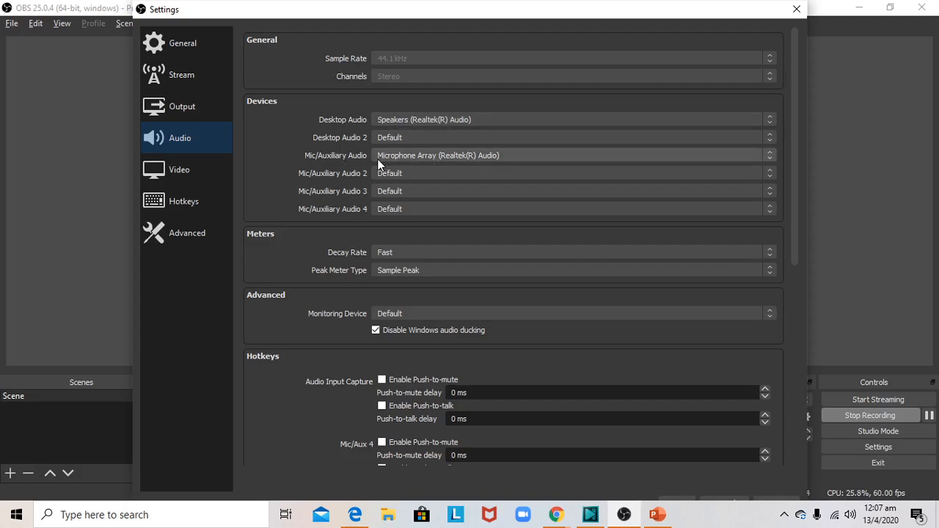
left_click(795, 9)
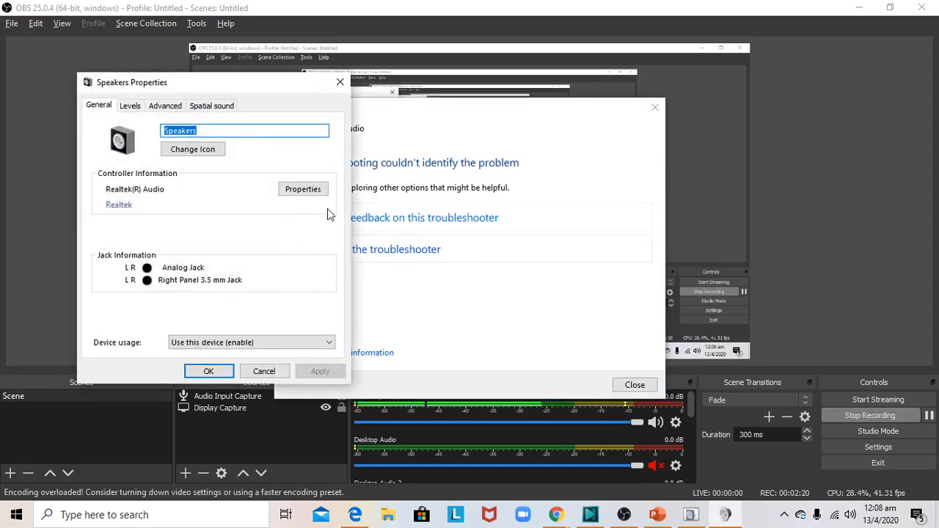
Browse the Realtek speakers' Advanced format and Levels settings in Speakers Properties
left_click(211, 106)
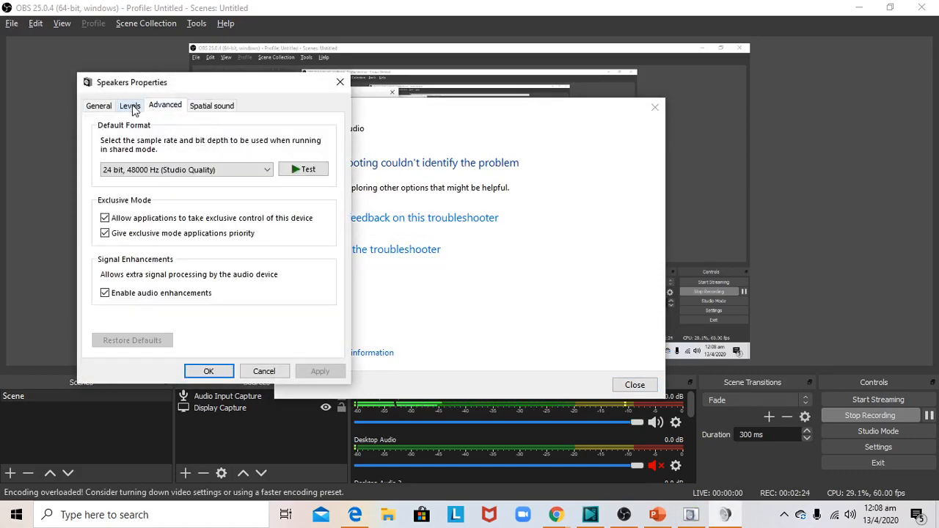
left_click(302, 169)
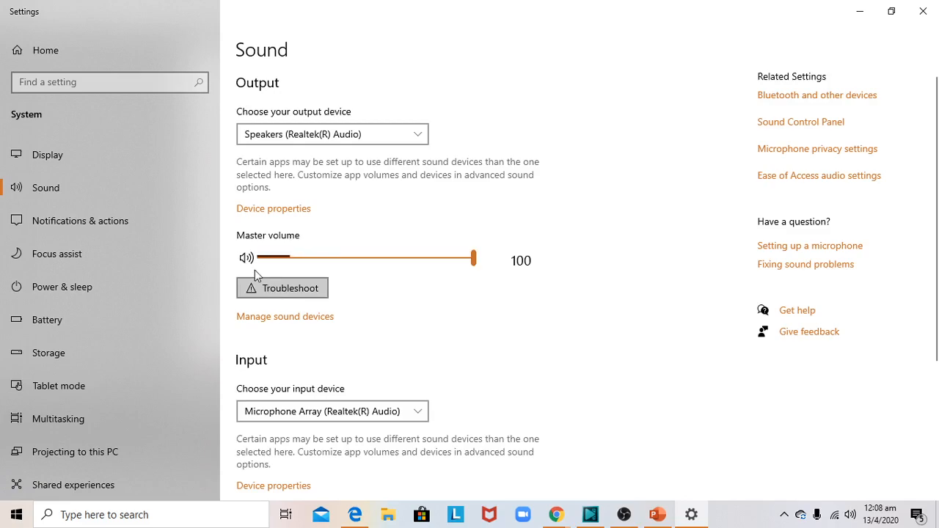
Scroll the Sound page down to the Realtek microphone array input and its test meter
scroll("down", 3)
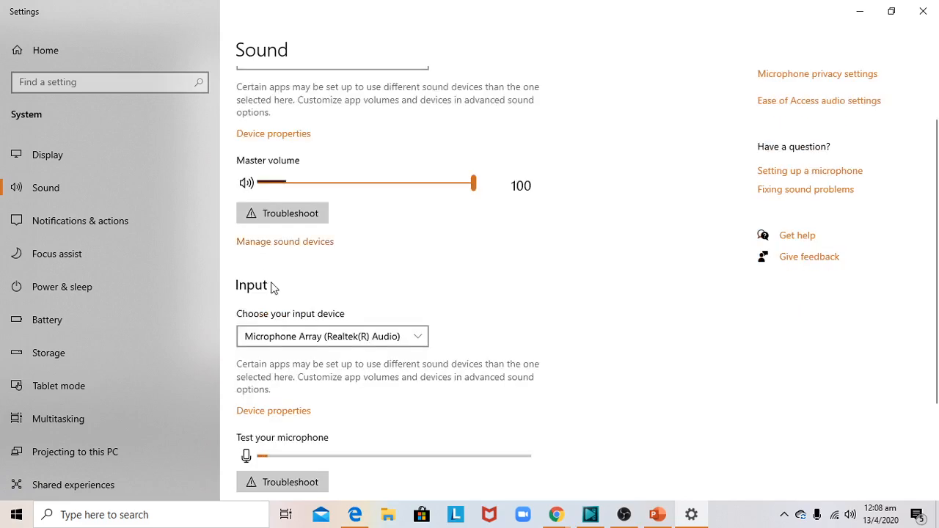
scroll("down", 3)
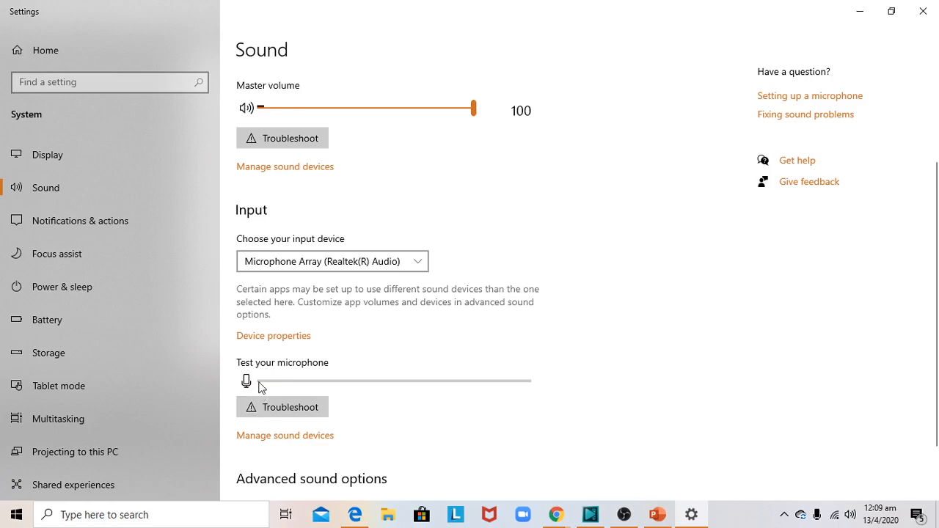
mouse_move(301, 390)
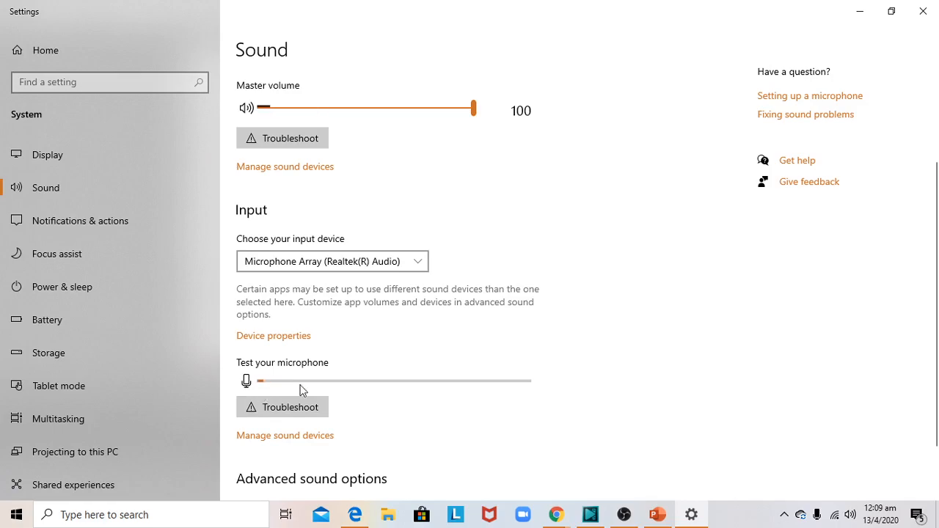